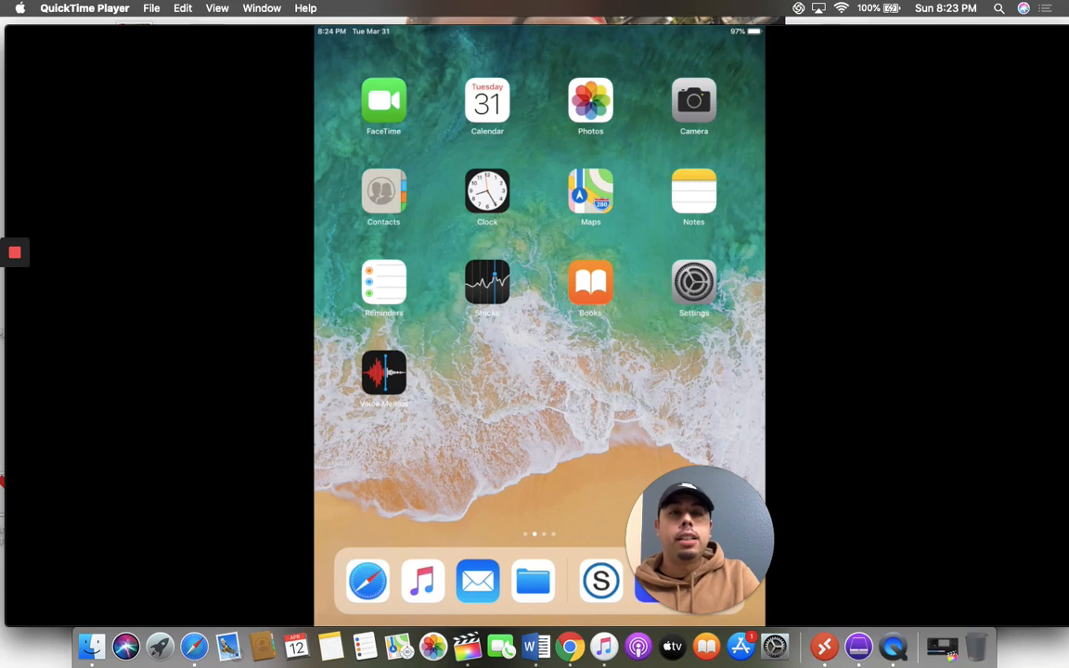
Let the iPad walkthrough play until GlobalProtect shows as Installed in the app catalog.
scroll("left", 3)
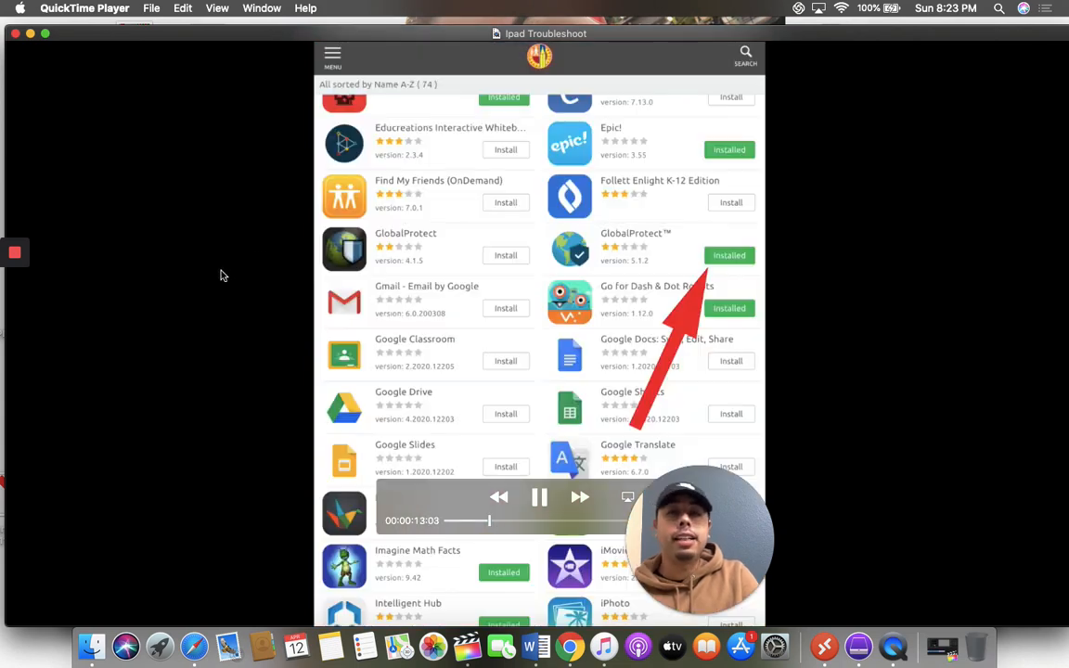
Pause the video at about 13 minutes on the GlobalProtect Installed entry.
left_click(539, 496)
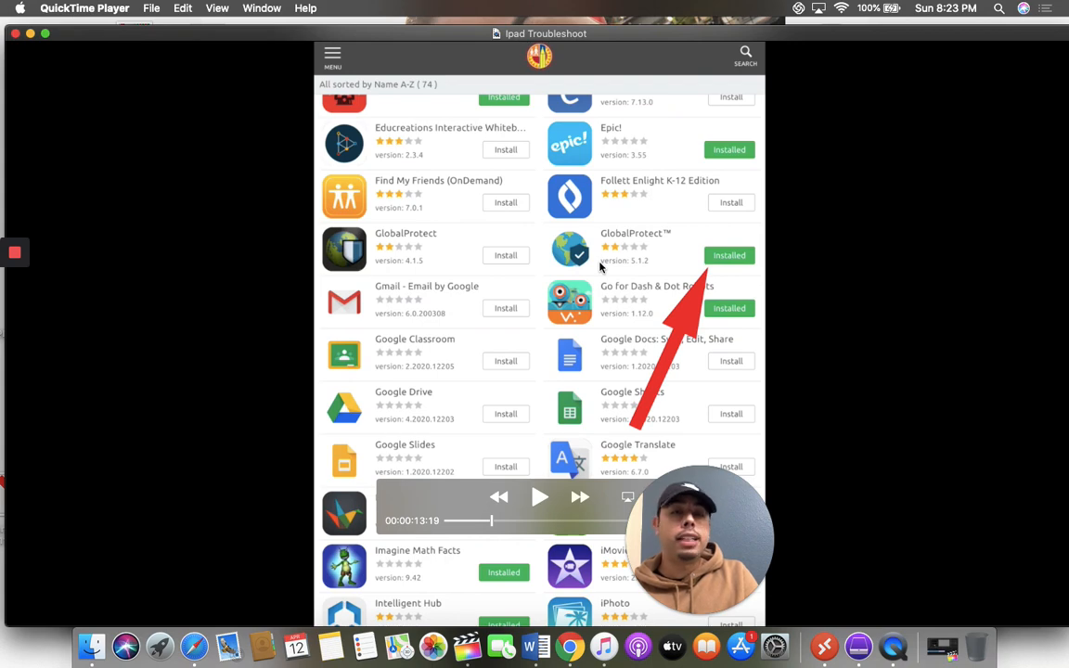
mouse_move(617, 244)
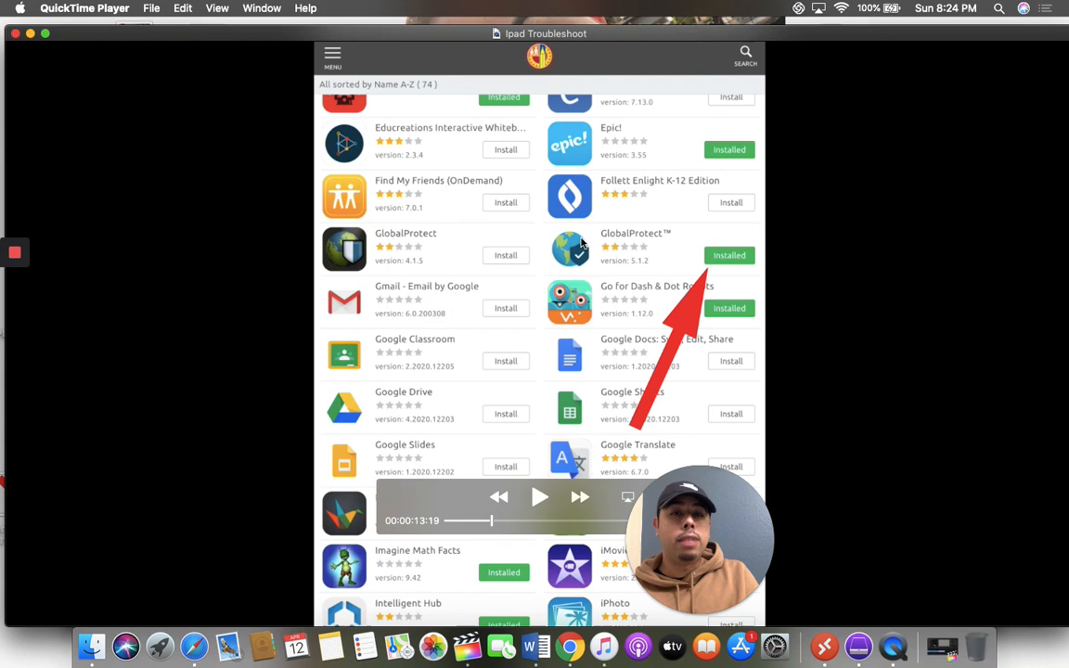
mouse_move(685, 292)
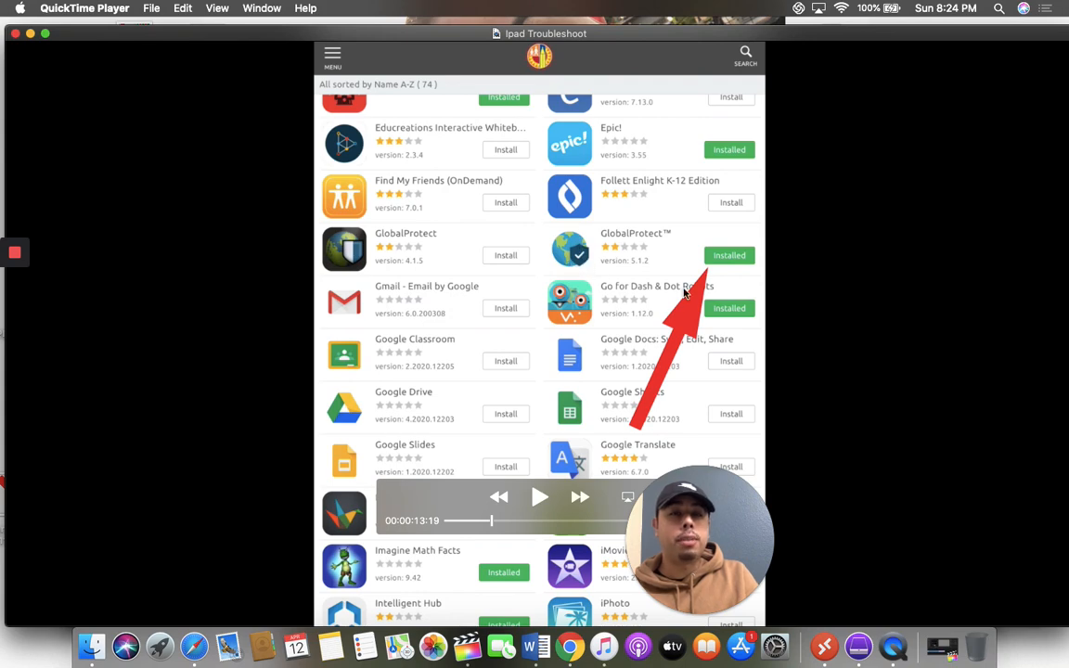
mouse_move(443, 300)
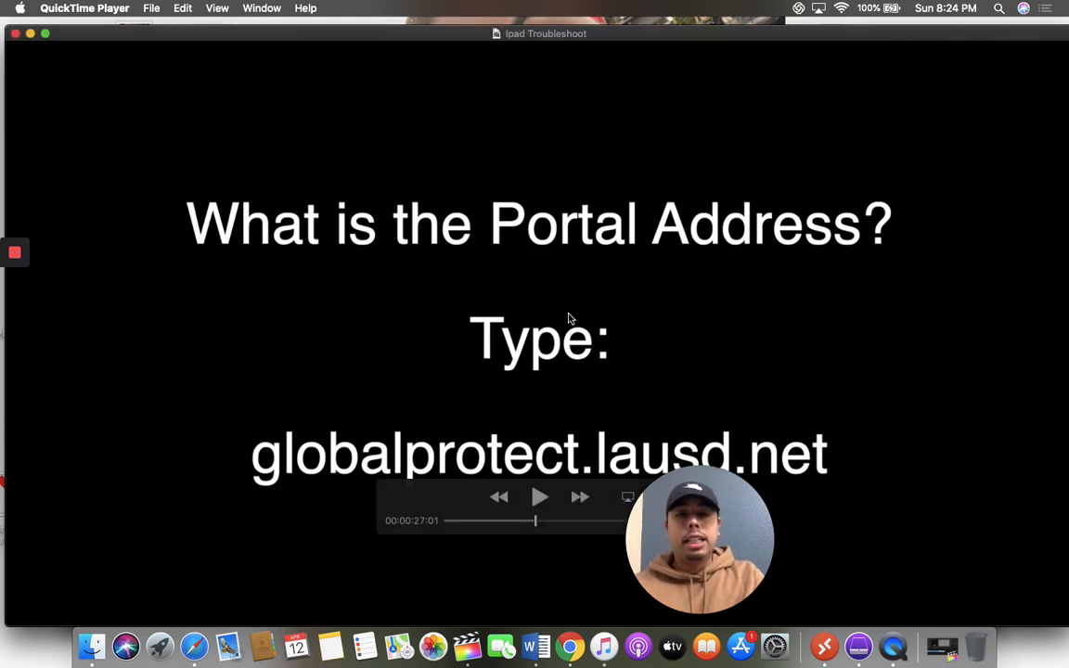
mouse_move(365, 440)
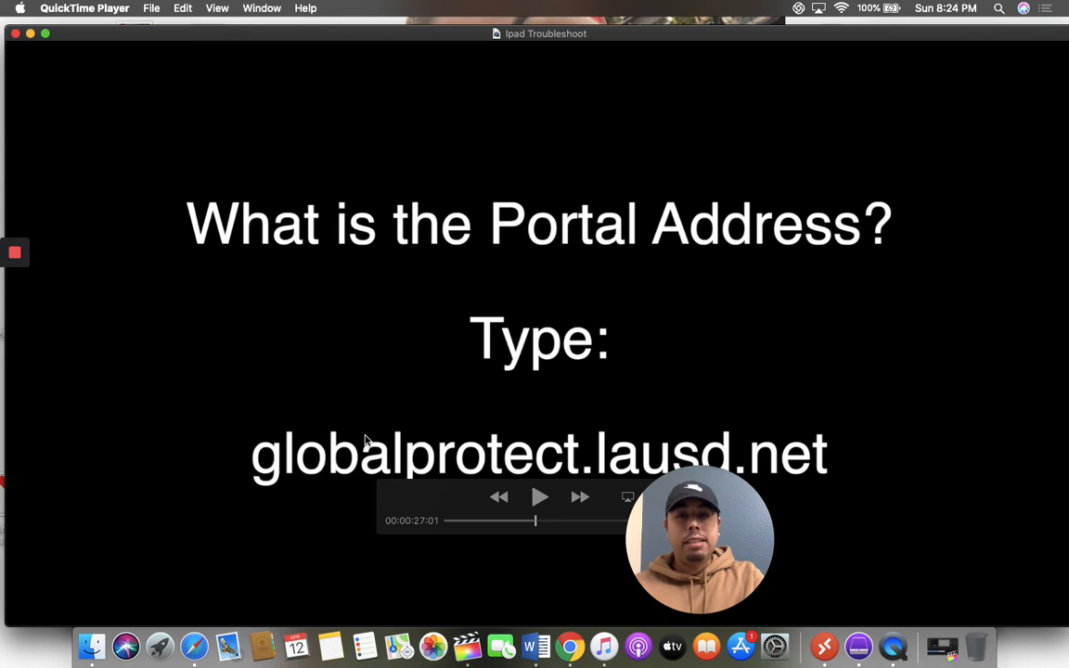
mouse_move(399, 471)
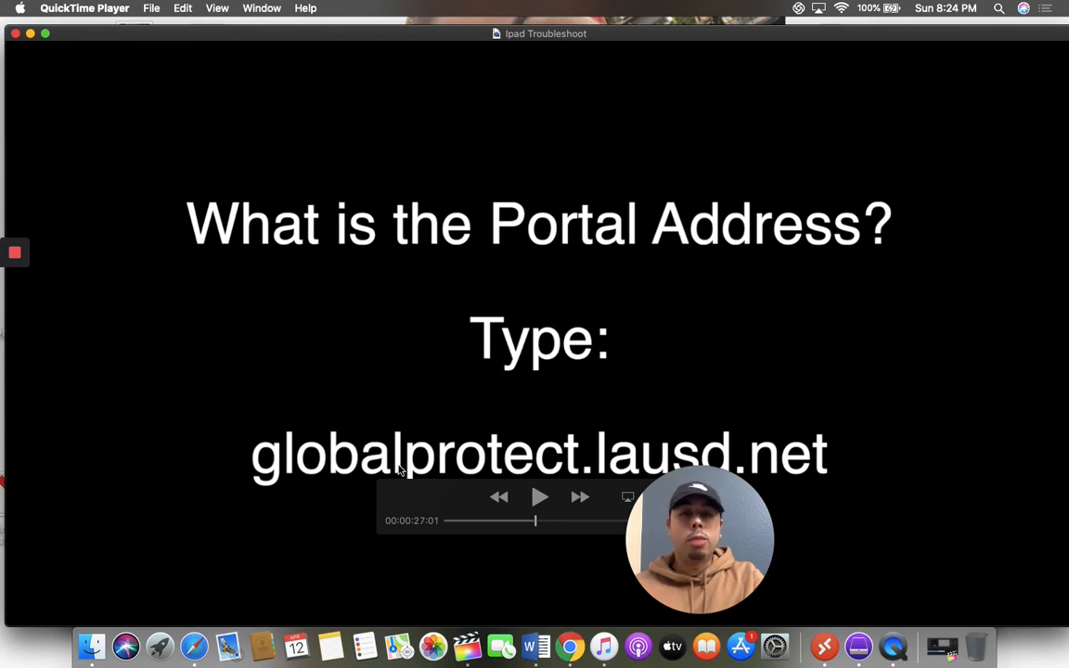
mouse_move(728, 464)
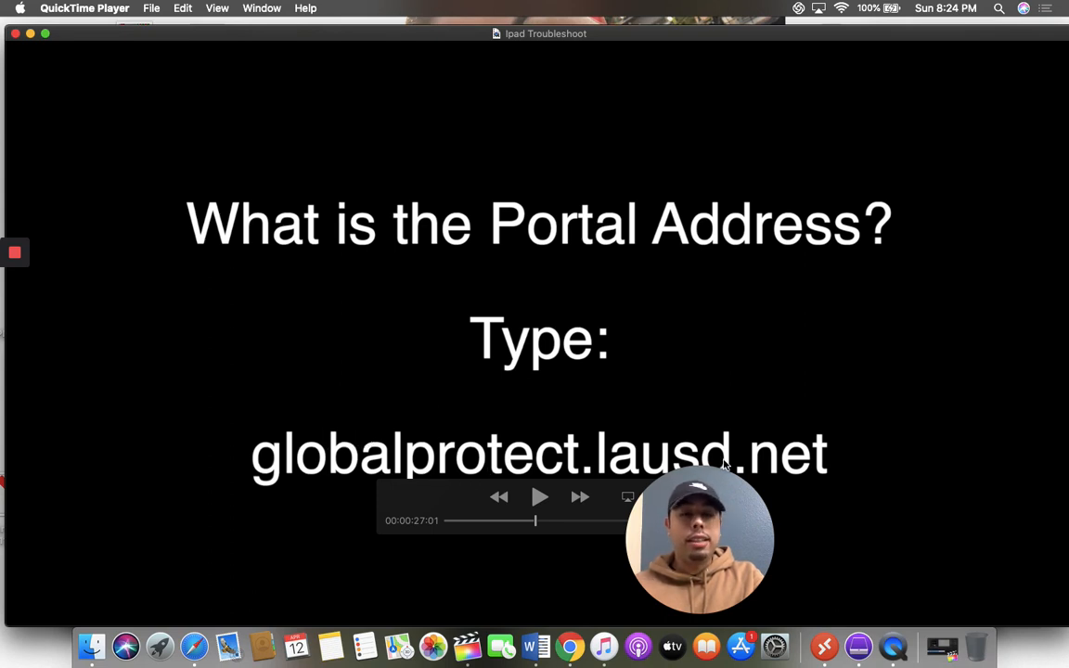
Resume video playback from the portal address slide.
left_click(540, 496)
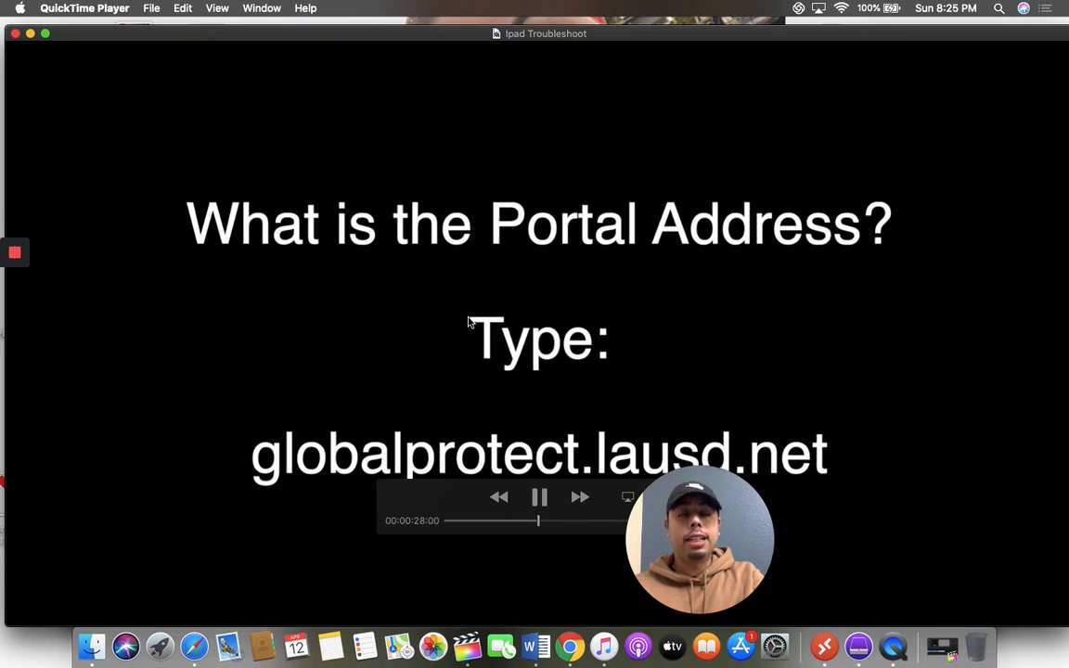